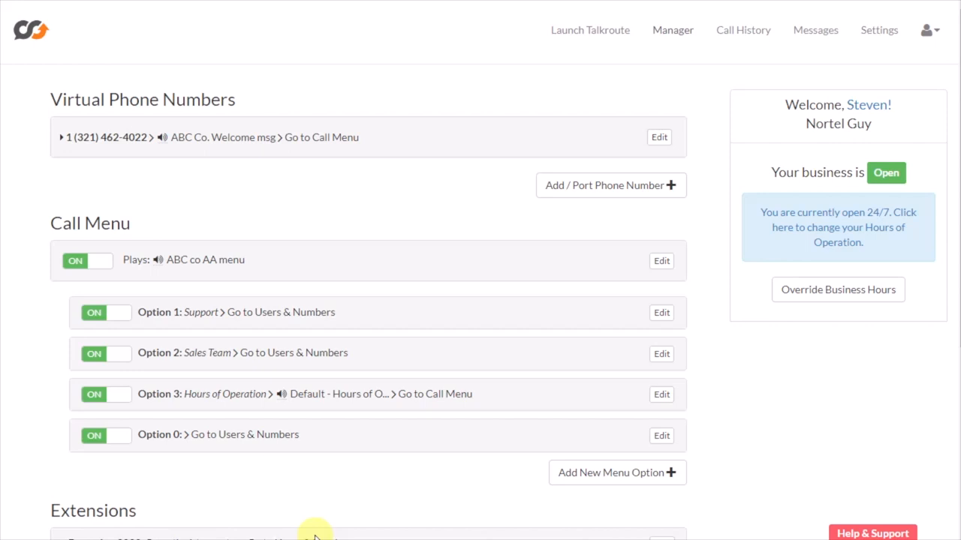
{"action": "mouse_move", "coordinate": [790, 448]}
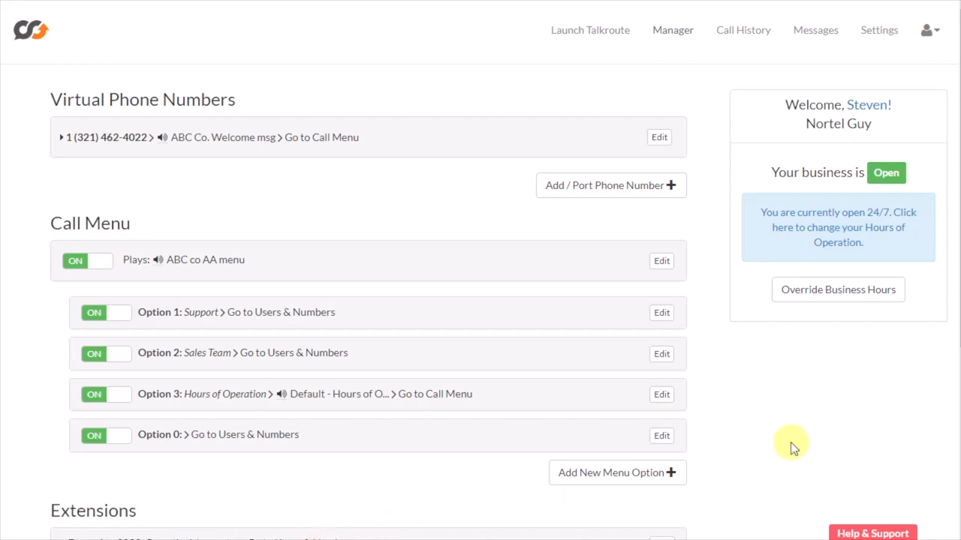
{"action": "mouse_move", "coordinate": [531, 62]}
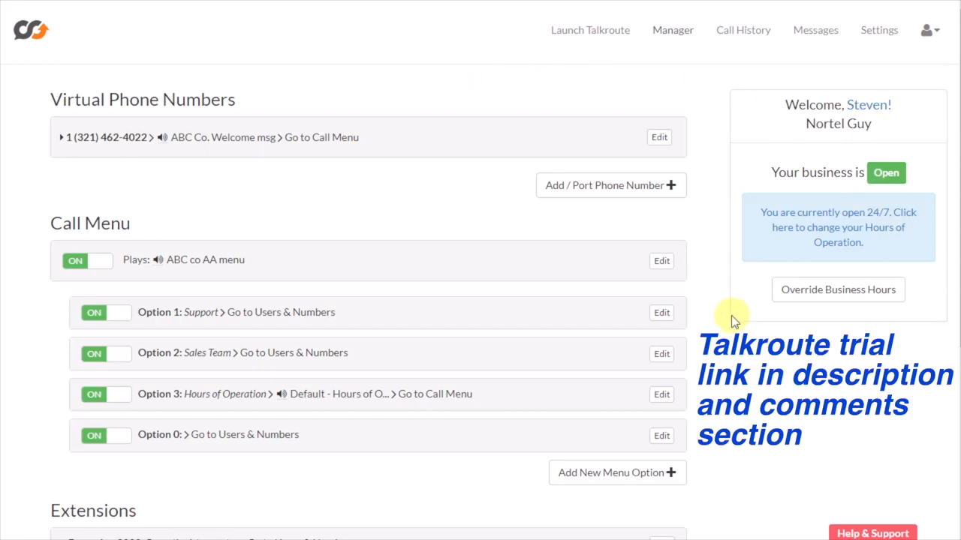
{"action": "mouse_move", "coordinate": [868, 261]}
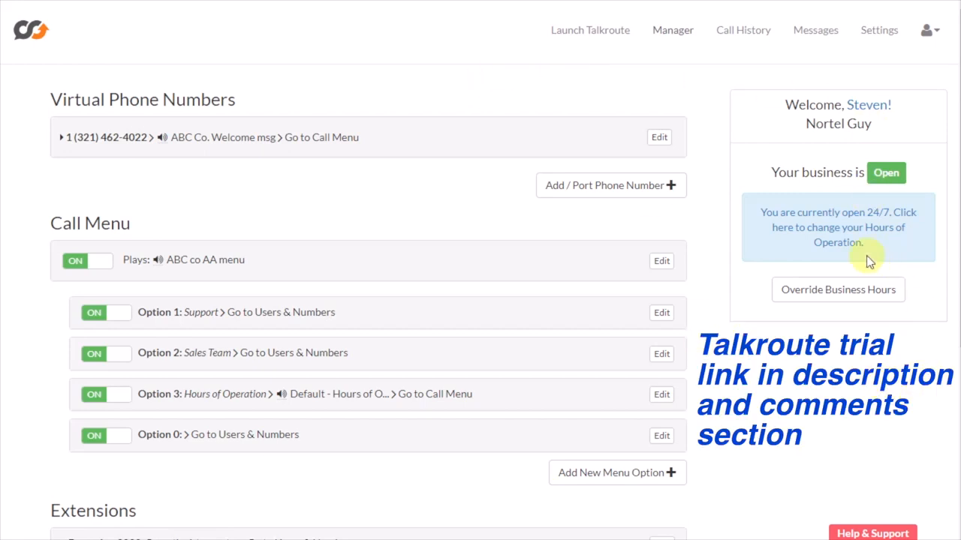
{"action": "mouse_move", "coordinate": [668, 55]}
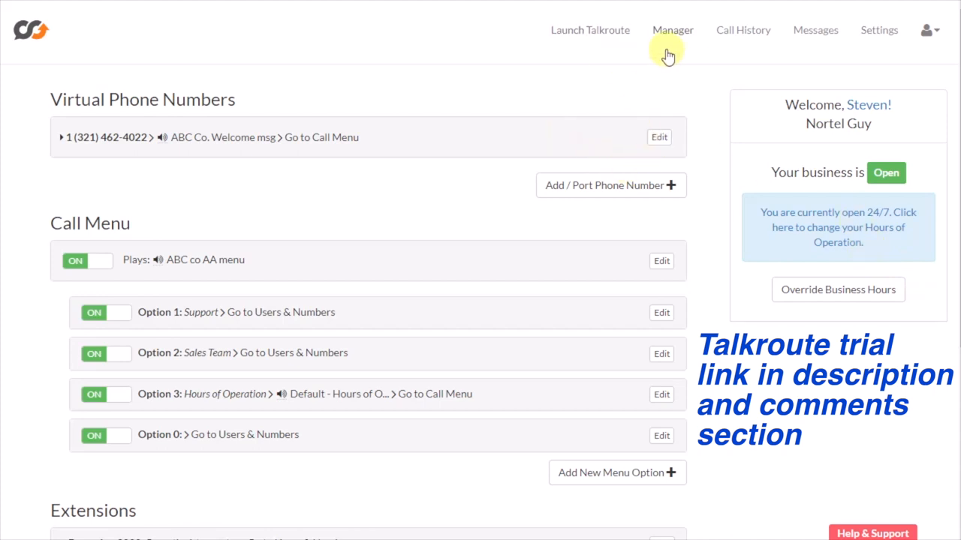
Open the virtual phone number's settings to view its Welcome Greeting and routing.
{"action": "left_click", "coordinate": [672, 30]}
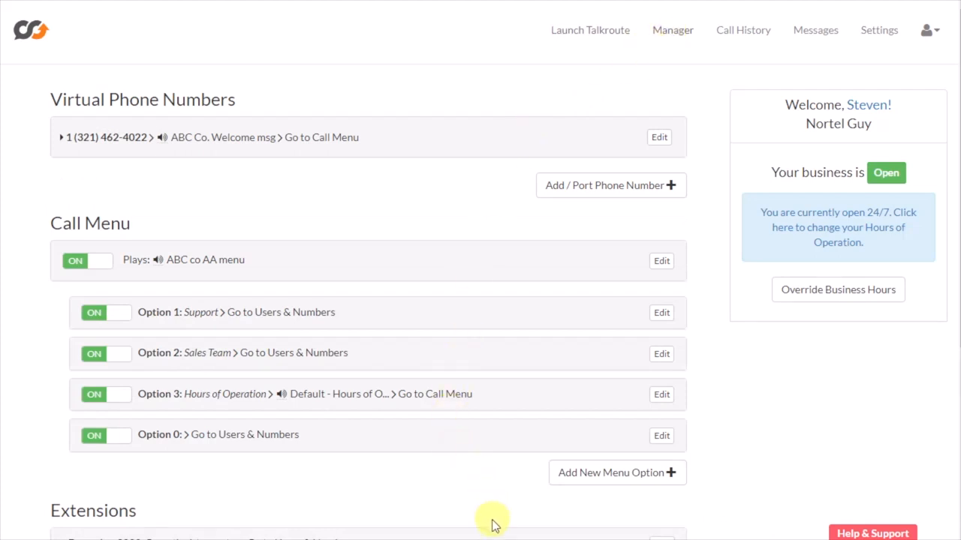
{"action": "mouse_move", "coordinate": [504, 501]}
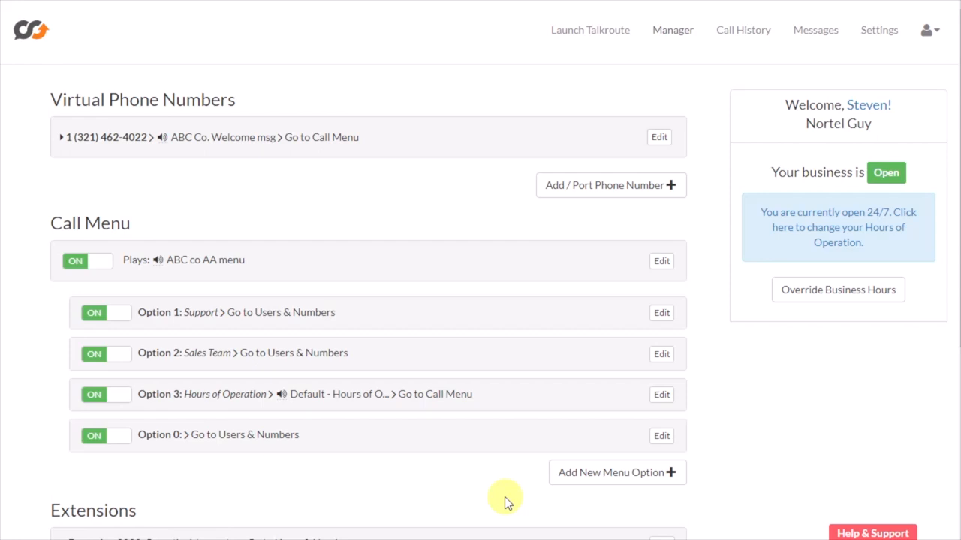
{"action": "mouse_move", "coordinate": [659, 137]}
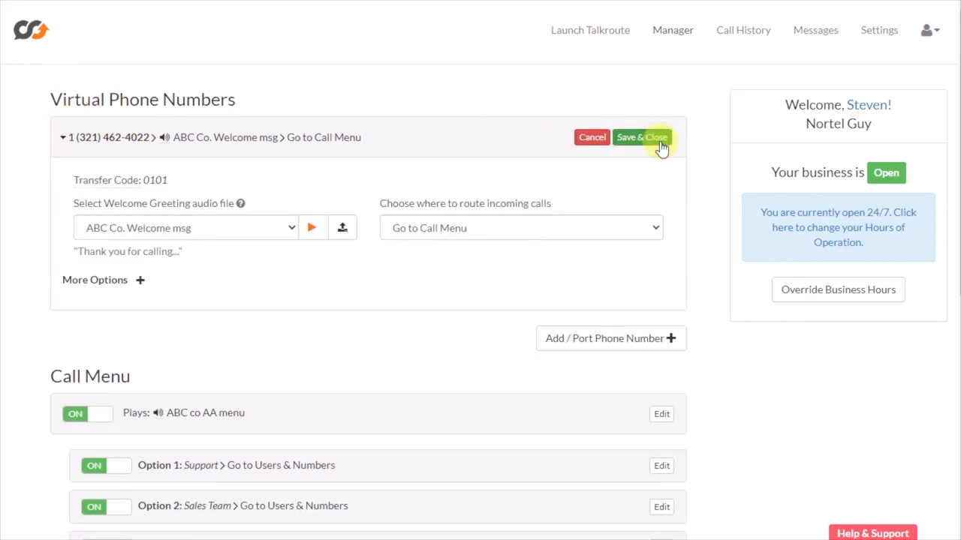
{"action": "mouse_move", "coordinate": [116, 240]}
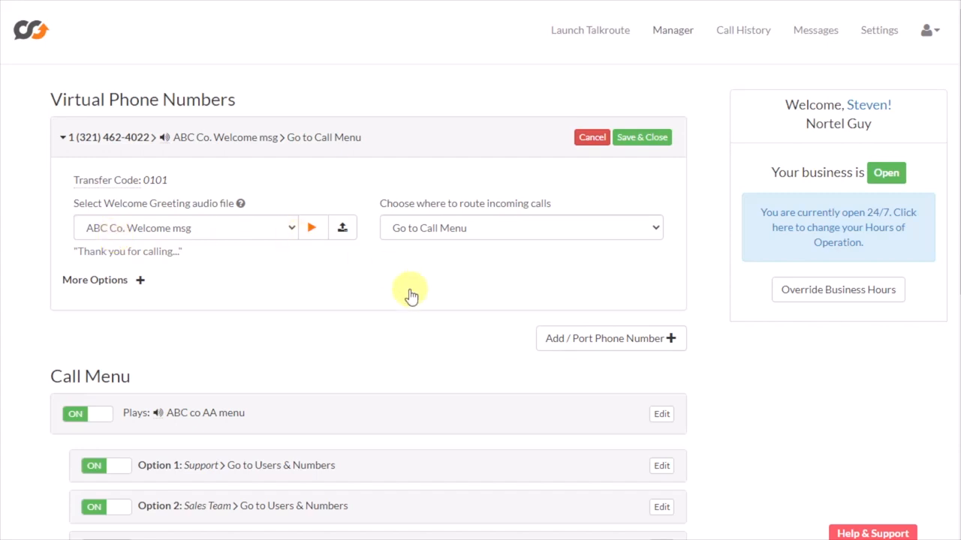
{"action": "mouse_move", "coordinate": [418, 301]}
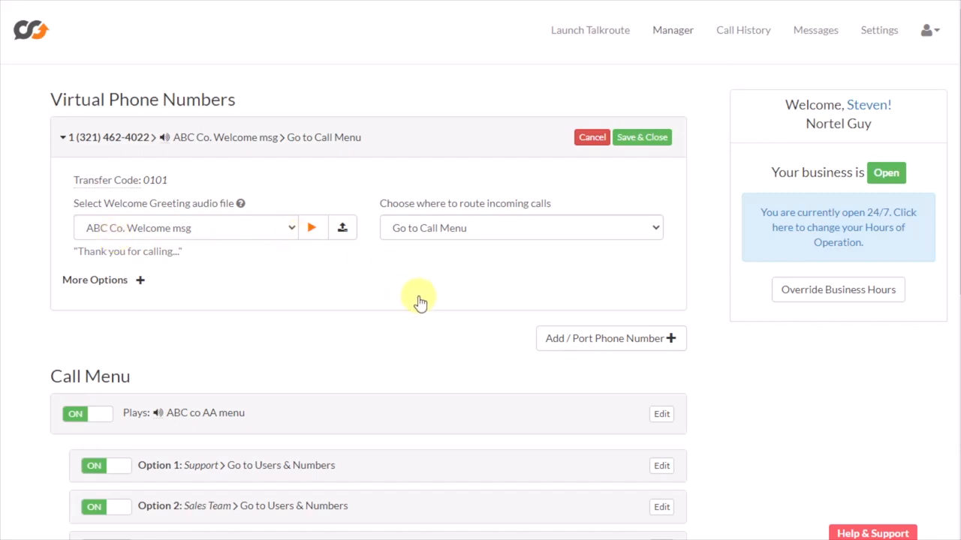
{"action": "mouse_move", "coordinate": [538, 216]}
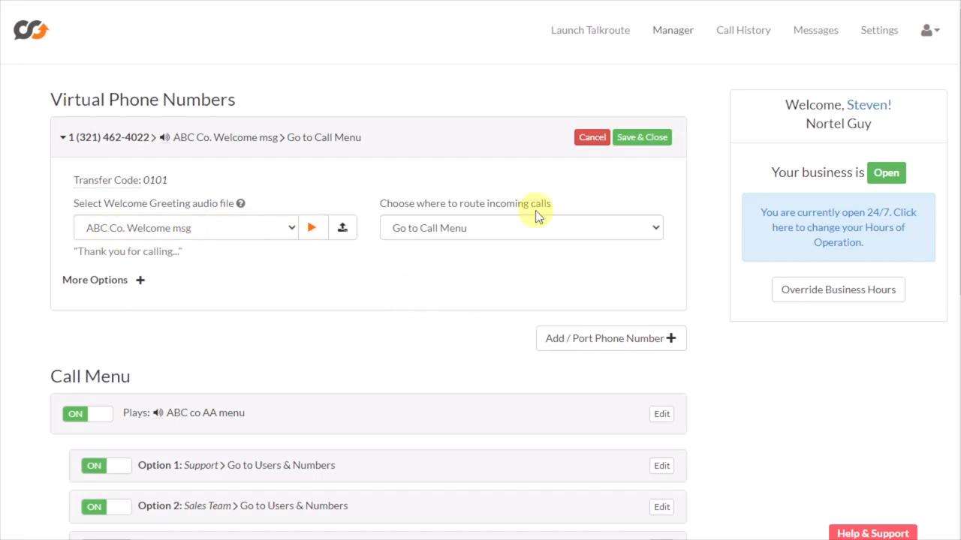
Save the virtual number with the ABC Co. Welcome msg greeting routed to the Call Menu.
{"action": "left_click", "coordinate": [641, 136]}
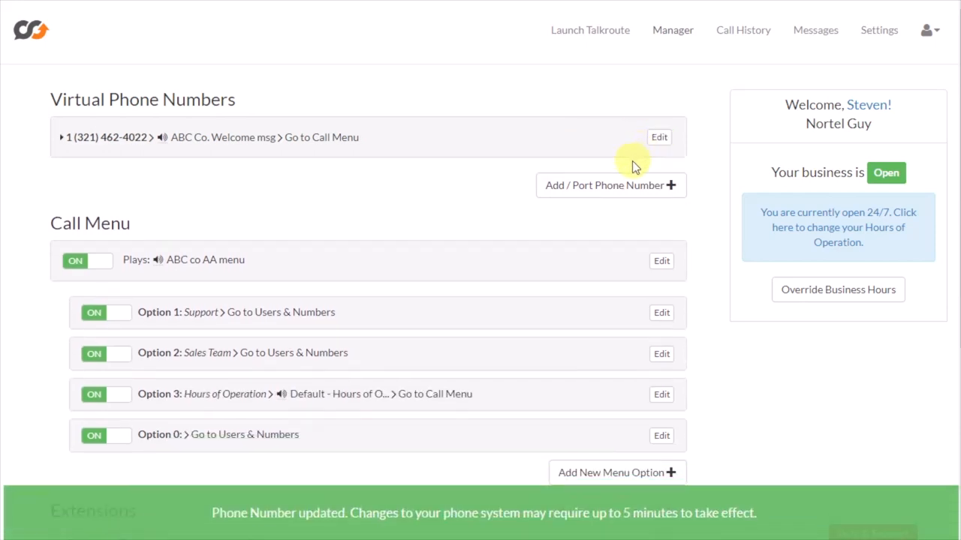
{"action": "mouse_move", "coordinate": [186, 261]}
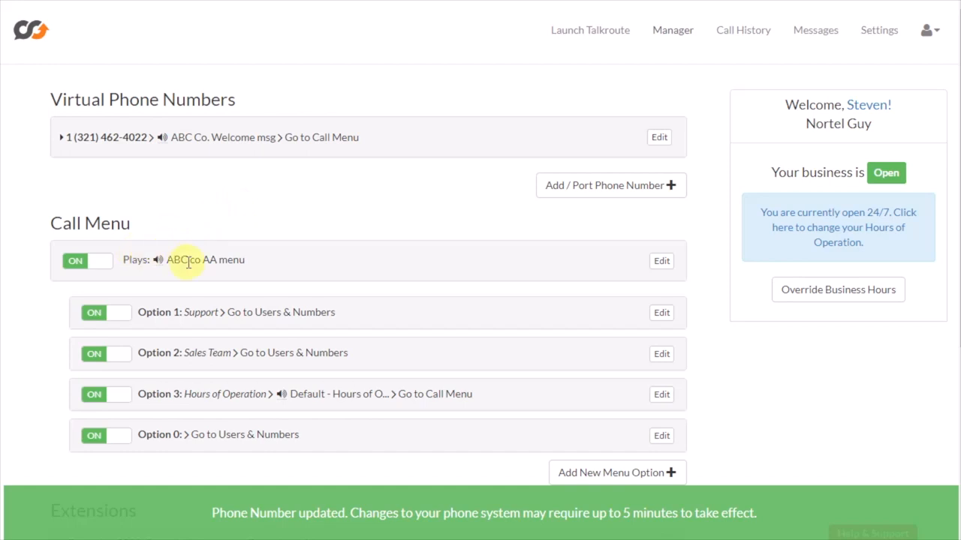
{"action": "mouse_move", "coordinate": [81, 248]}
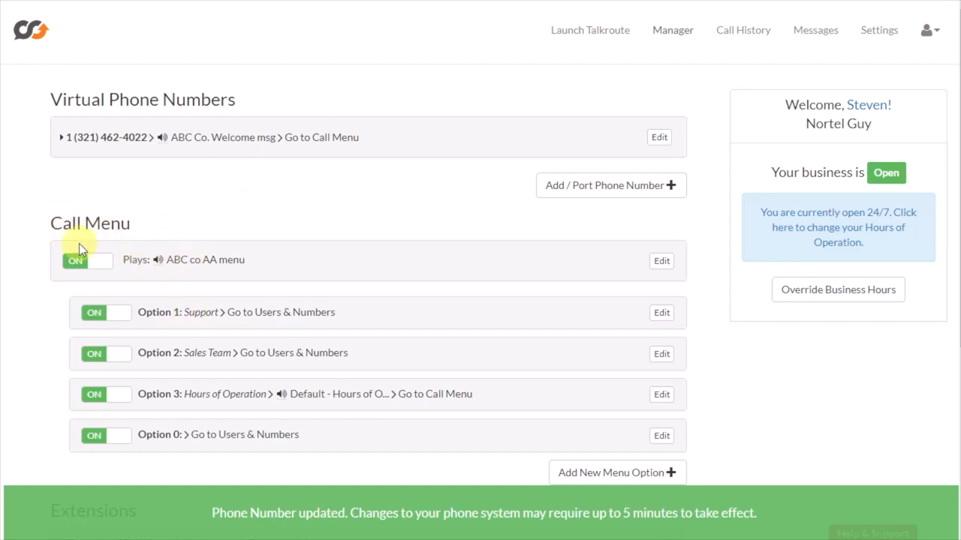
{"action": "mouse_move", "coordinate": [680, 261]}
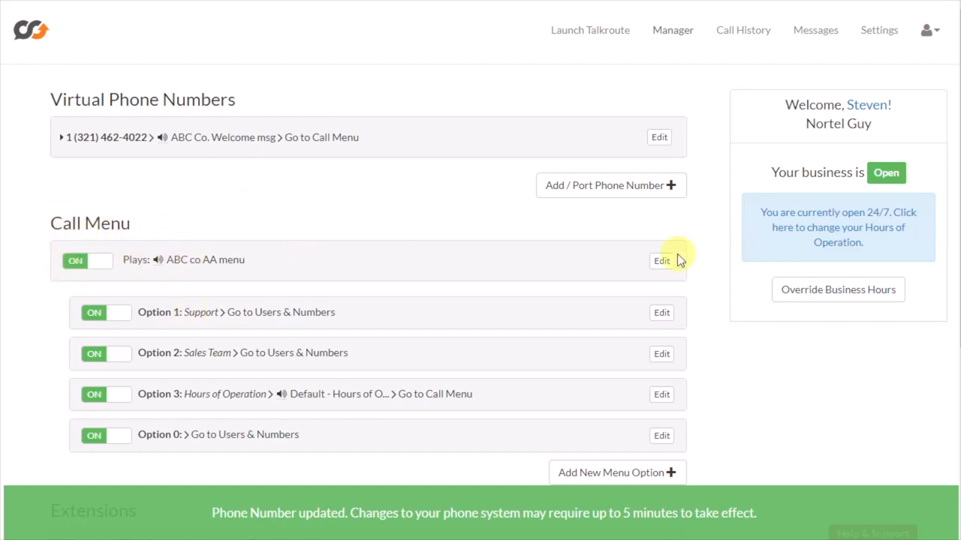
Edit the Call Menu and expand its audio file list showing the ABC co AA menu audio.
{"action": "left_click", "coordinate": [661, 260]}
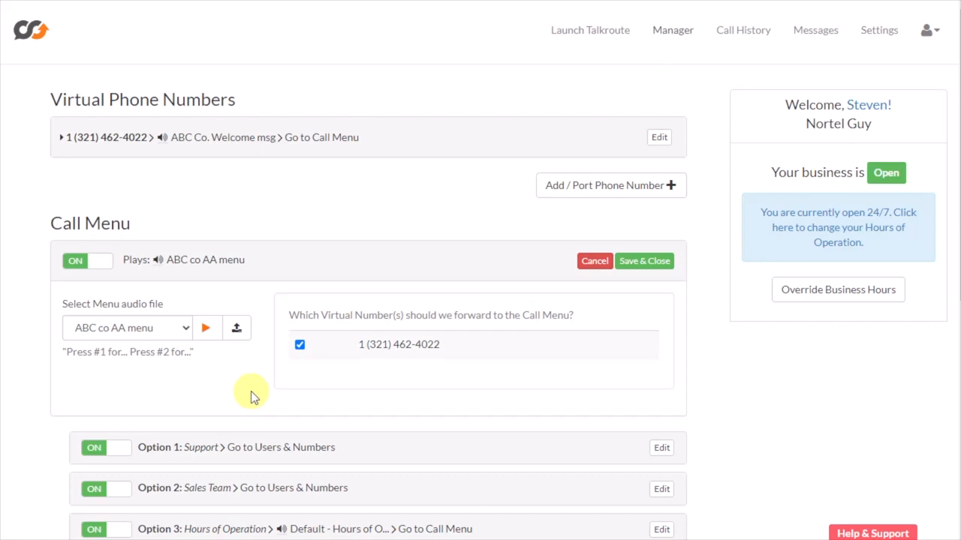
{"action": "scroll", "scroll_direction": "down", "scroll_amount": 3}
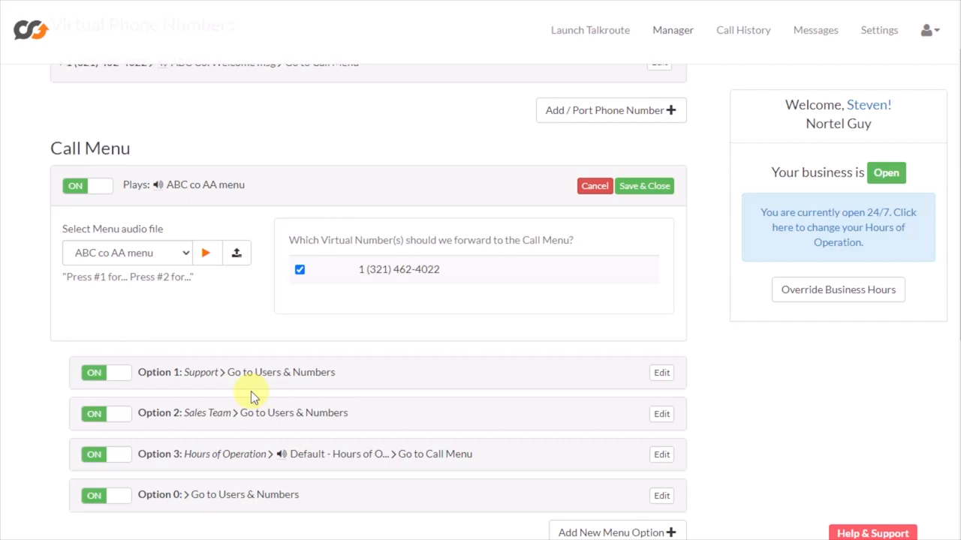
{"action": "scroll", "scroll_direction": "down", "scroll_amount": 3}
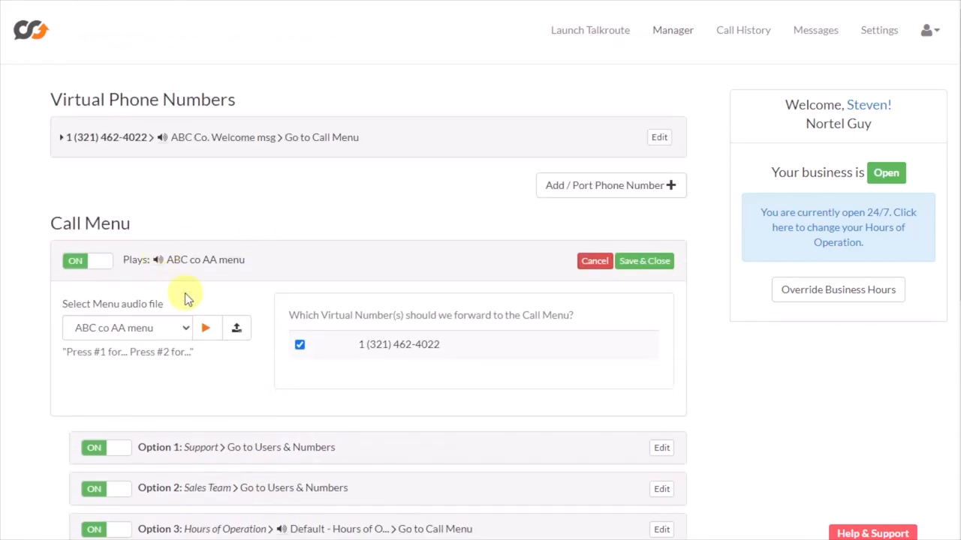
{"action": "left_click", "coordinate": [128, 328]}
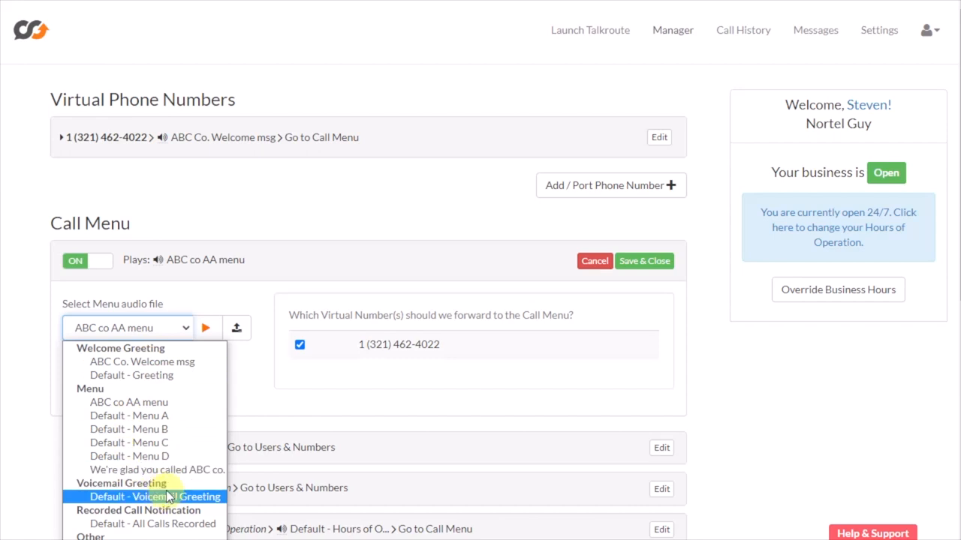
{"action": "mouse_move", "coordinate": [166, 488]}
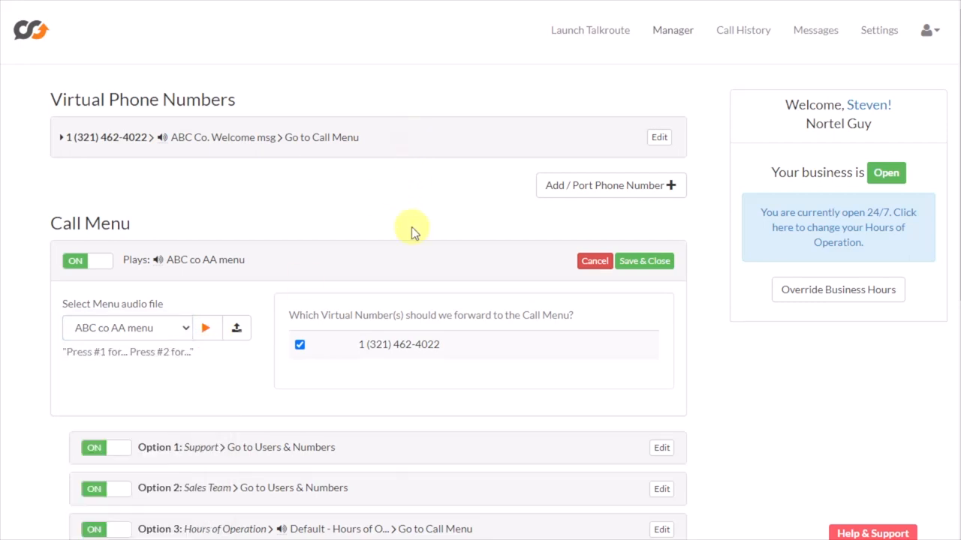
{"action": "mouse_move", "coordinate": [414, 258]}
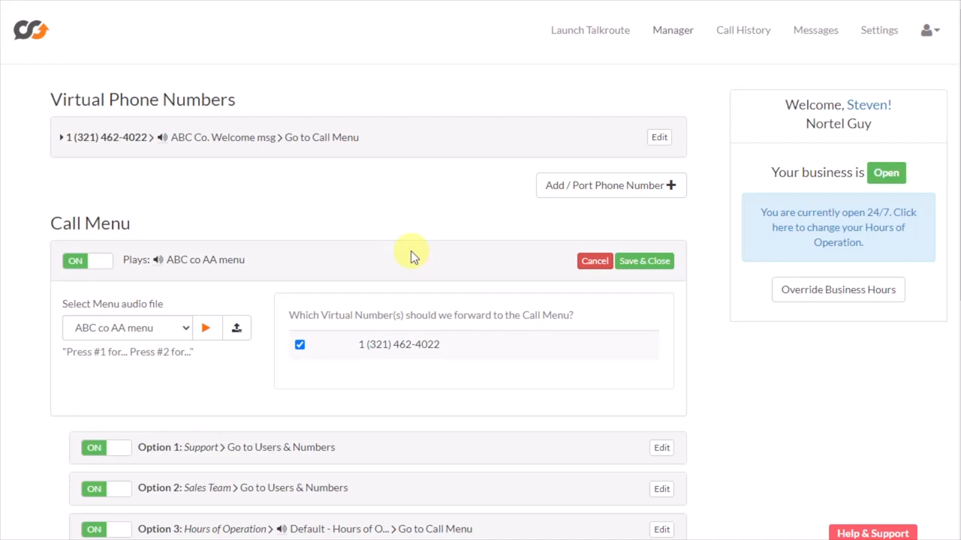
{"action": "mouse_move", "coordinate": [408, 257]}
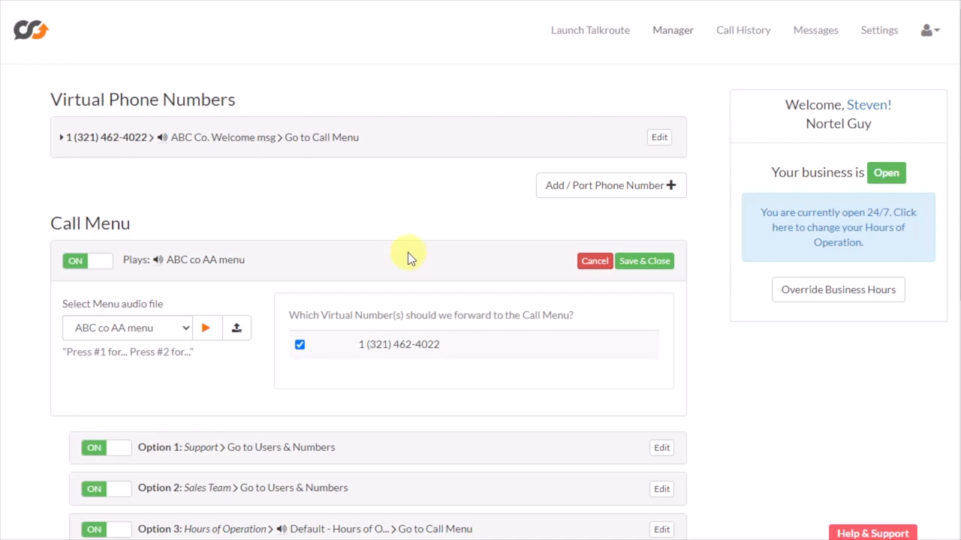
{"action": "mouse_move", "coordinate": [384, 222]}
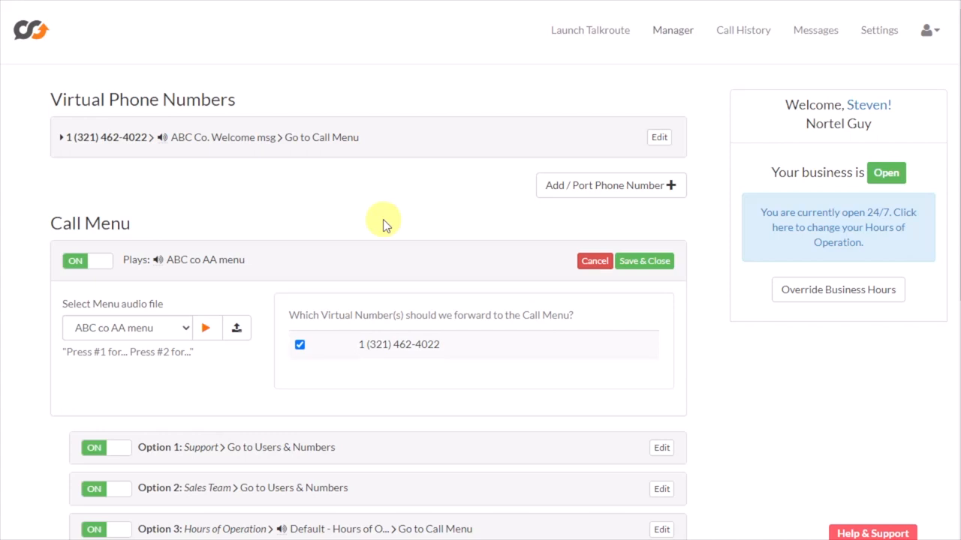
{"action": "mouse_move", "coordinate": [376, 235]}
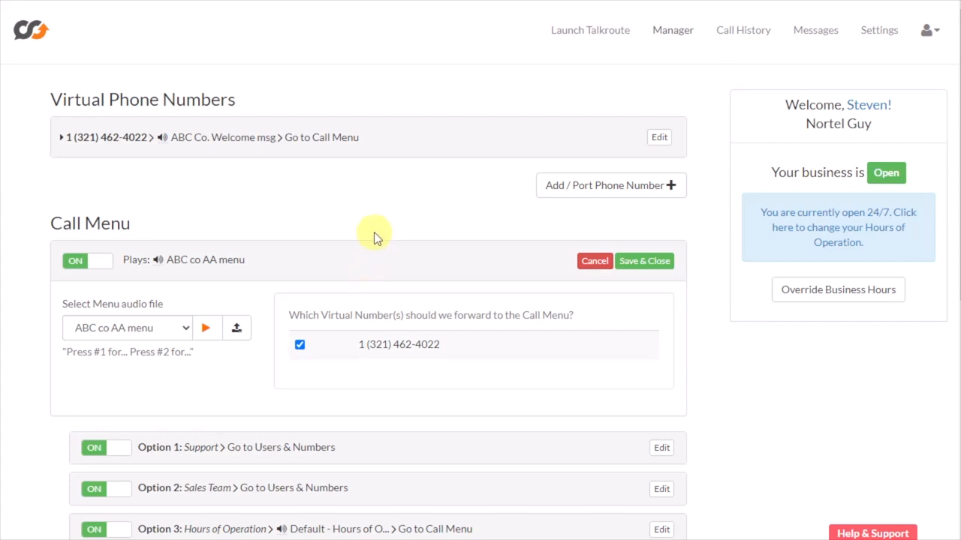
{"action": "mouse_move", "coordinate": [378, 267]}
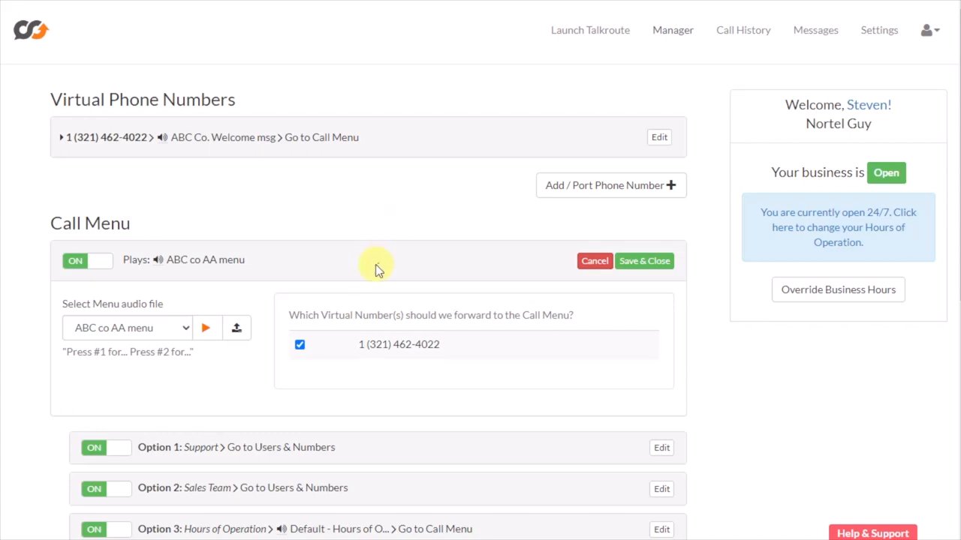
{"action": "mouse_move", "coordinate": [329, 262]}
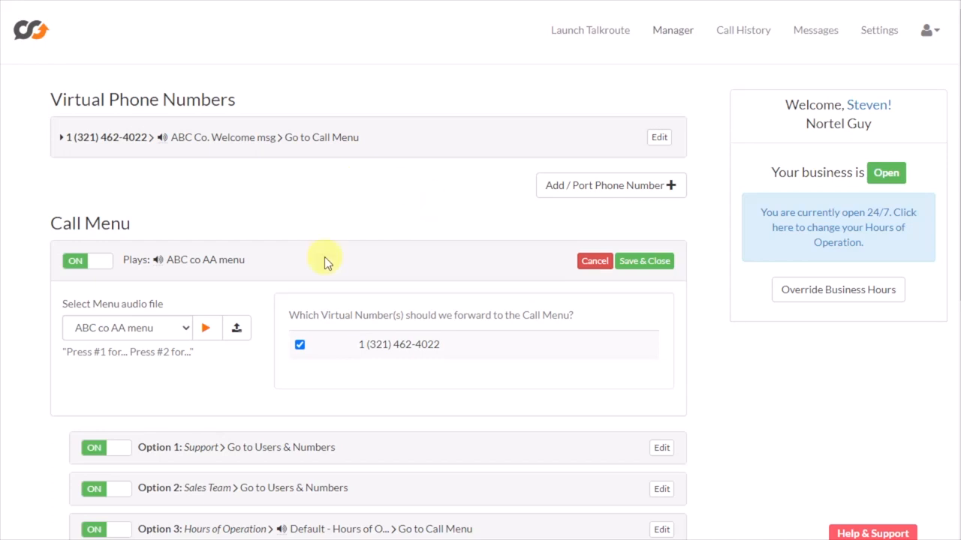
{"action": "mouse_move", "coordinate": [394, 421]}
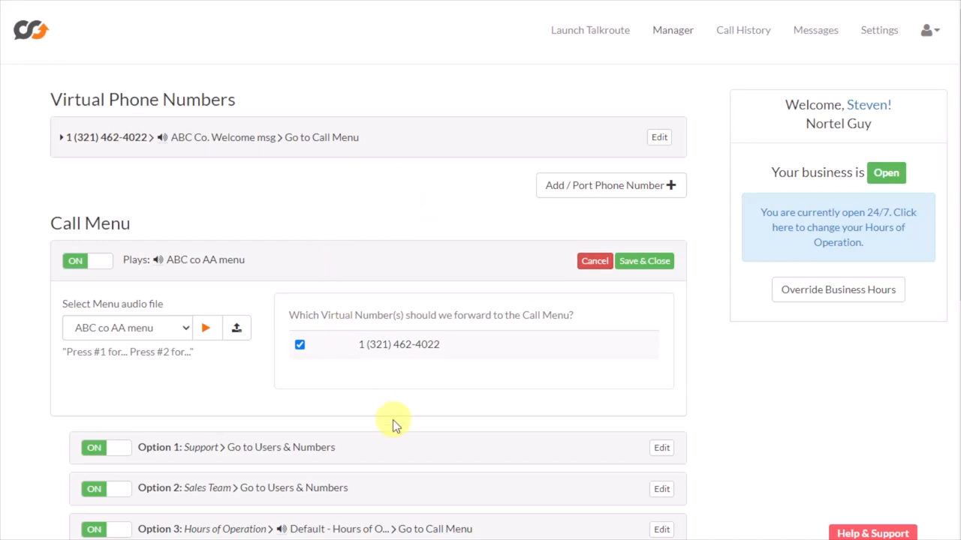
{"action": "mouse_move", "coordinate": [157, 132]}
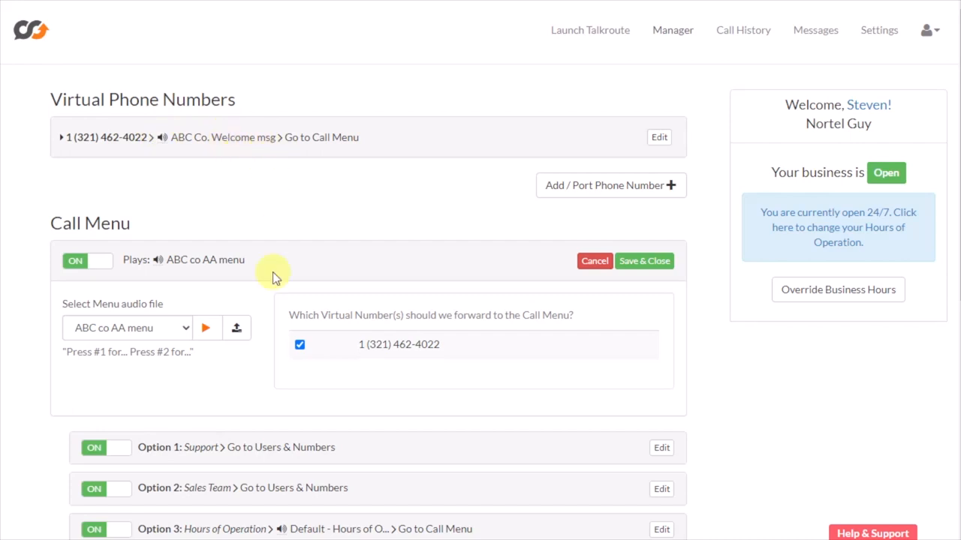
{"action": "mouse_move", "coordinate": [434, 452]}
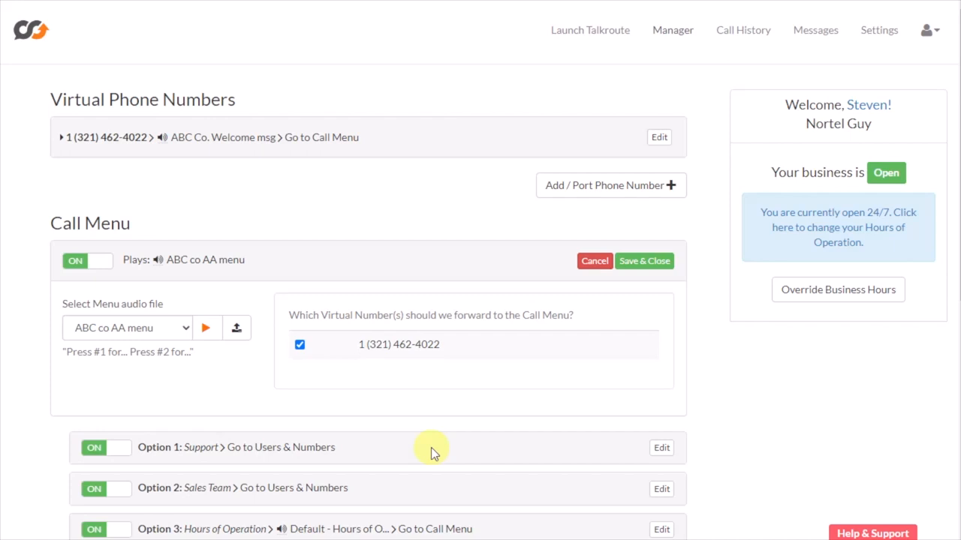
{"action": "mouse_move", "coordinate": [191, 150]}
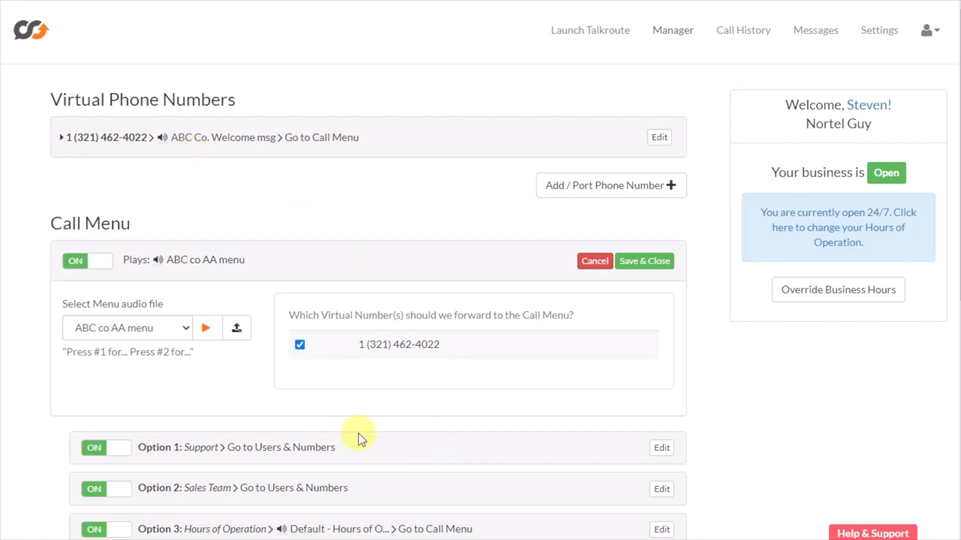
{"action": "mouse_move", "coordinate": [412, 458]}
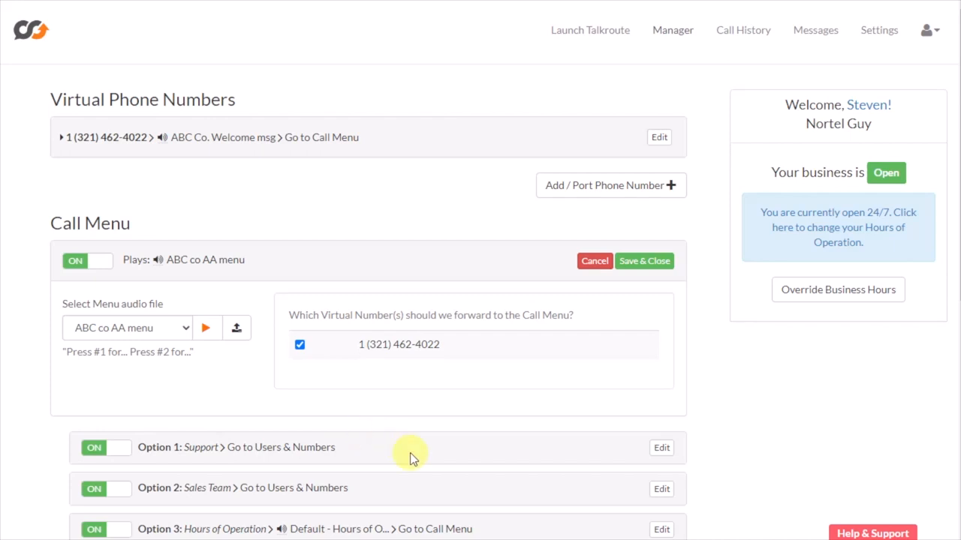
{"action": "mouse_move", "coordinate": [401, 458]}
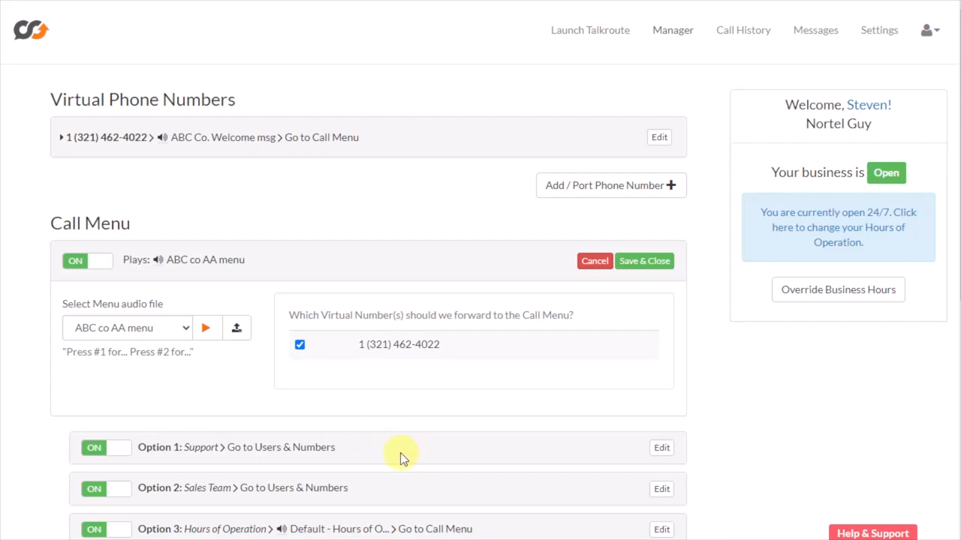
{"action": "scroll", "scroll_direction": "down", "scroll_amount": 3}
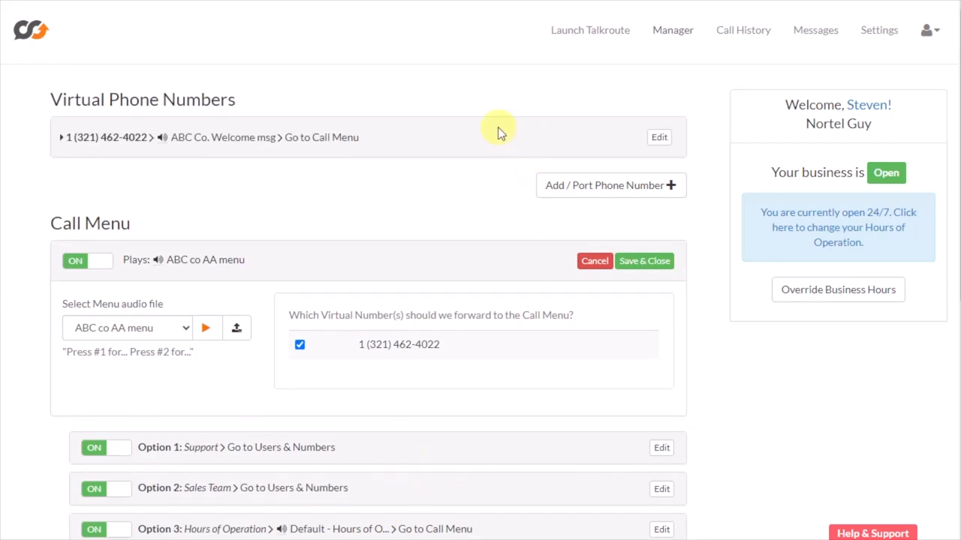
{"action": "mouse_move", "coordinate": [375, 132]}
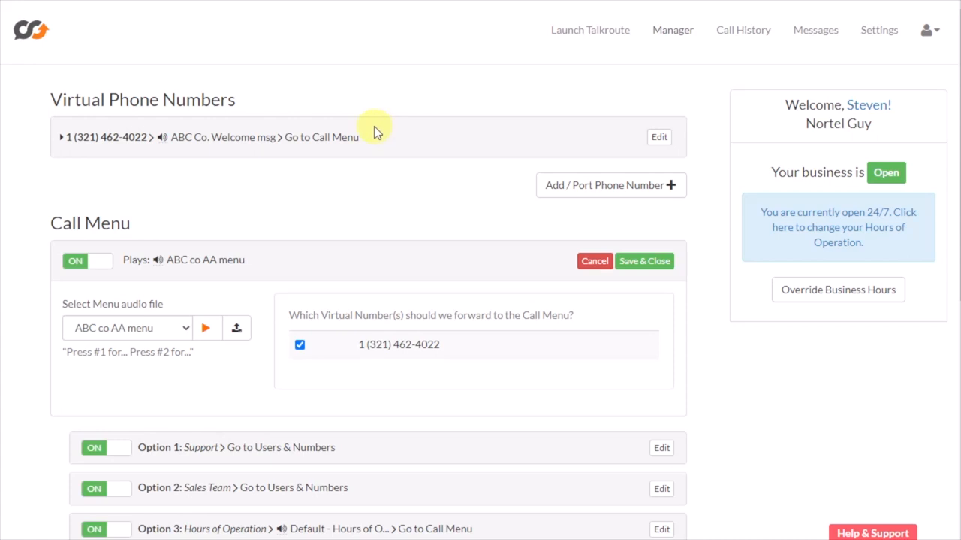
{"action": "mouse_move", "coordinate": [351, 288]}
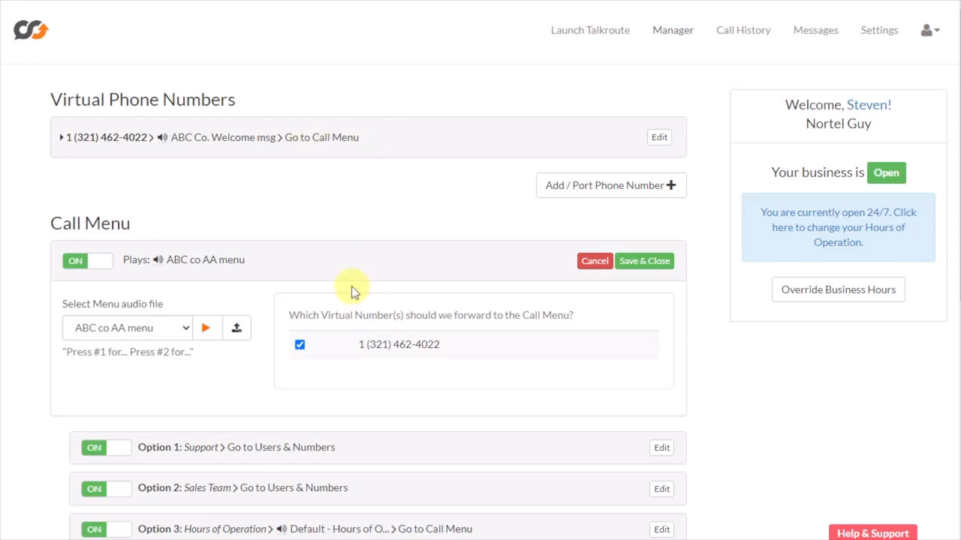
{"action": "mouse_move", "coordinate": [317, 270]}
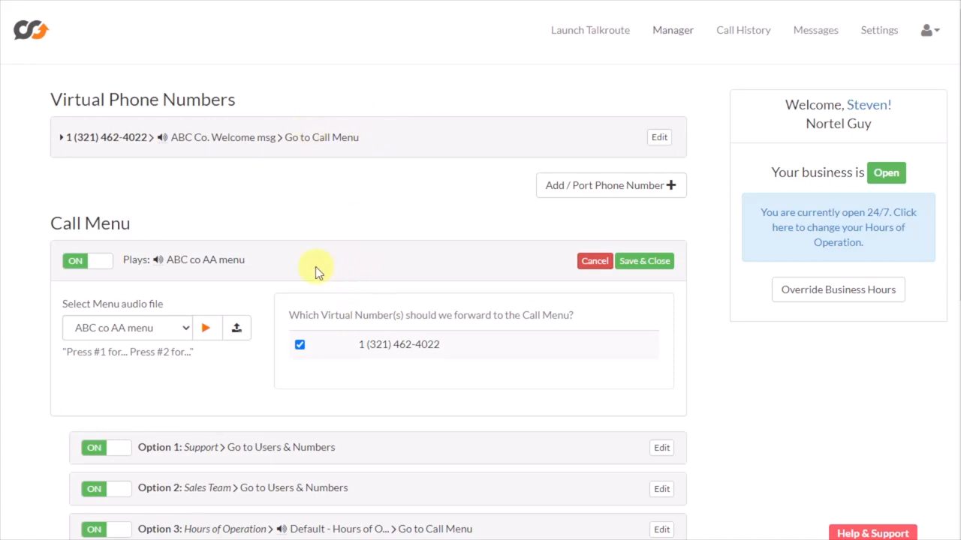
{"action": "mouse_move", "coordinate": [156, 272]}
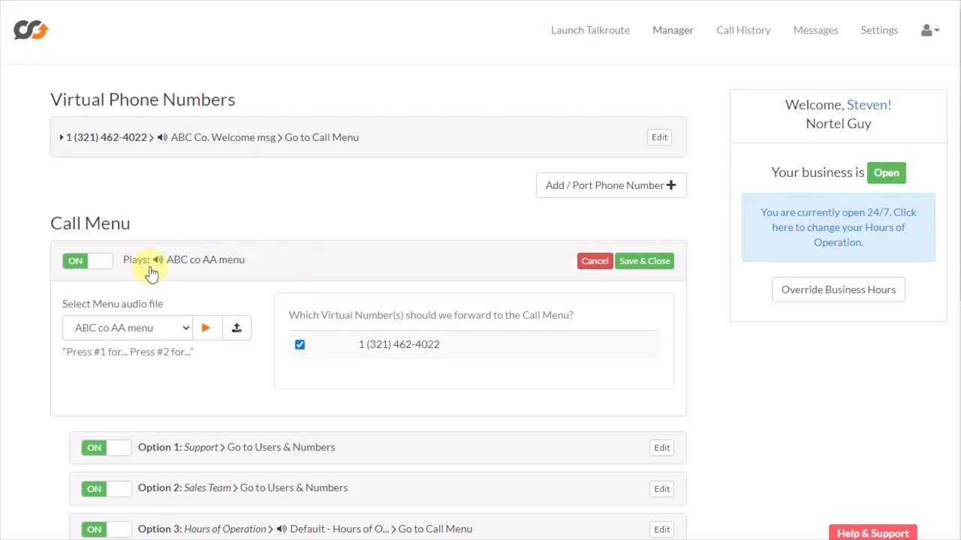
{"action": "scroll", "scroll_direction": "down", "scroll_amount": 3}
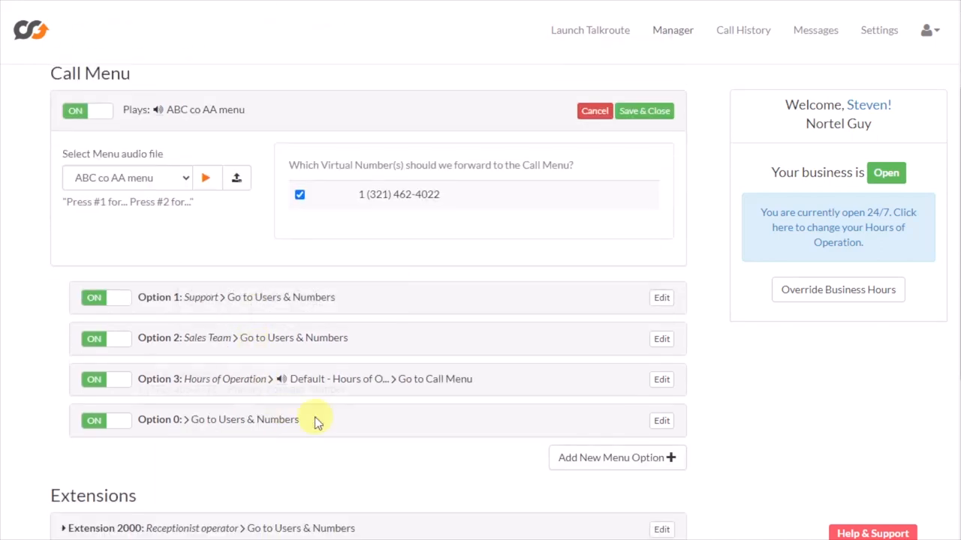
{"action": "mouse_move", "coordinate": [661, 297]}
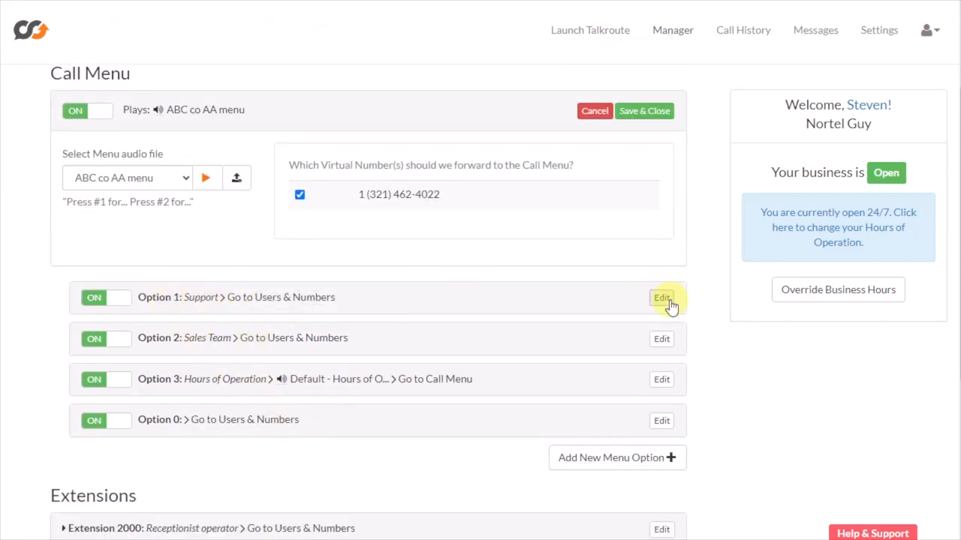